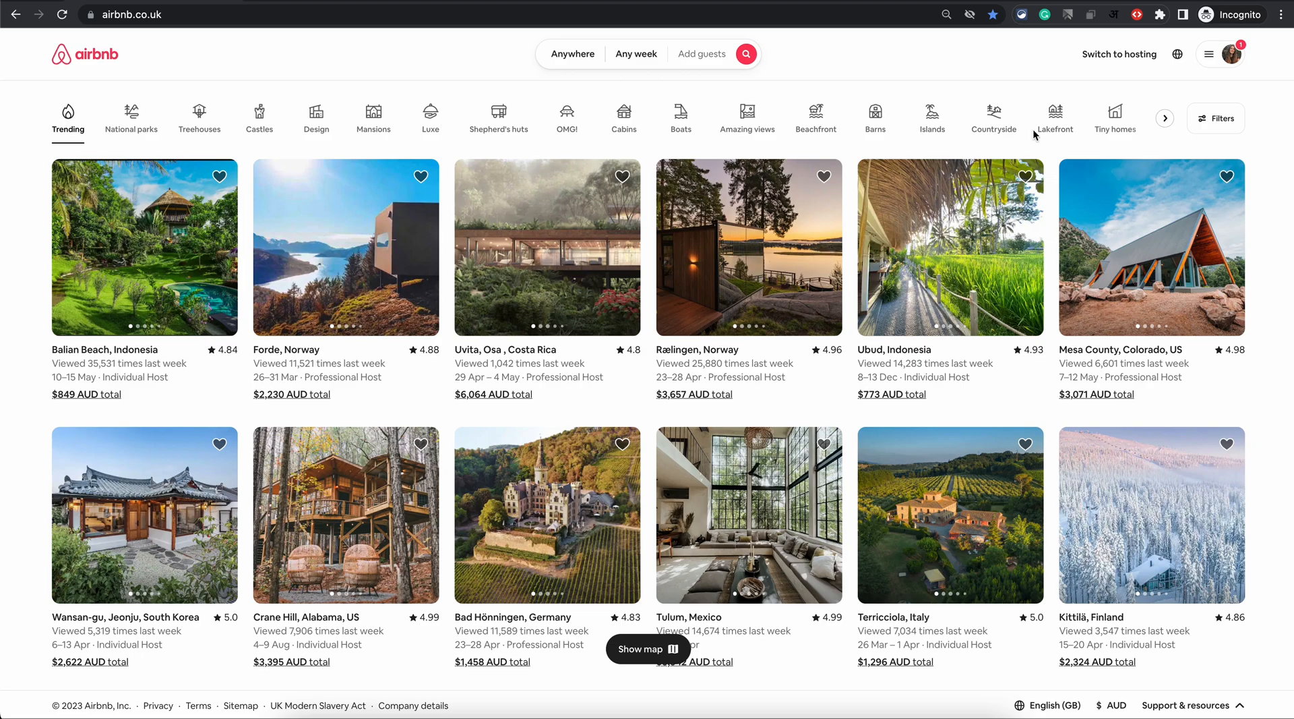
pyautogui.moveTo(1261, 92)
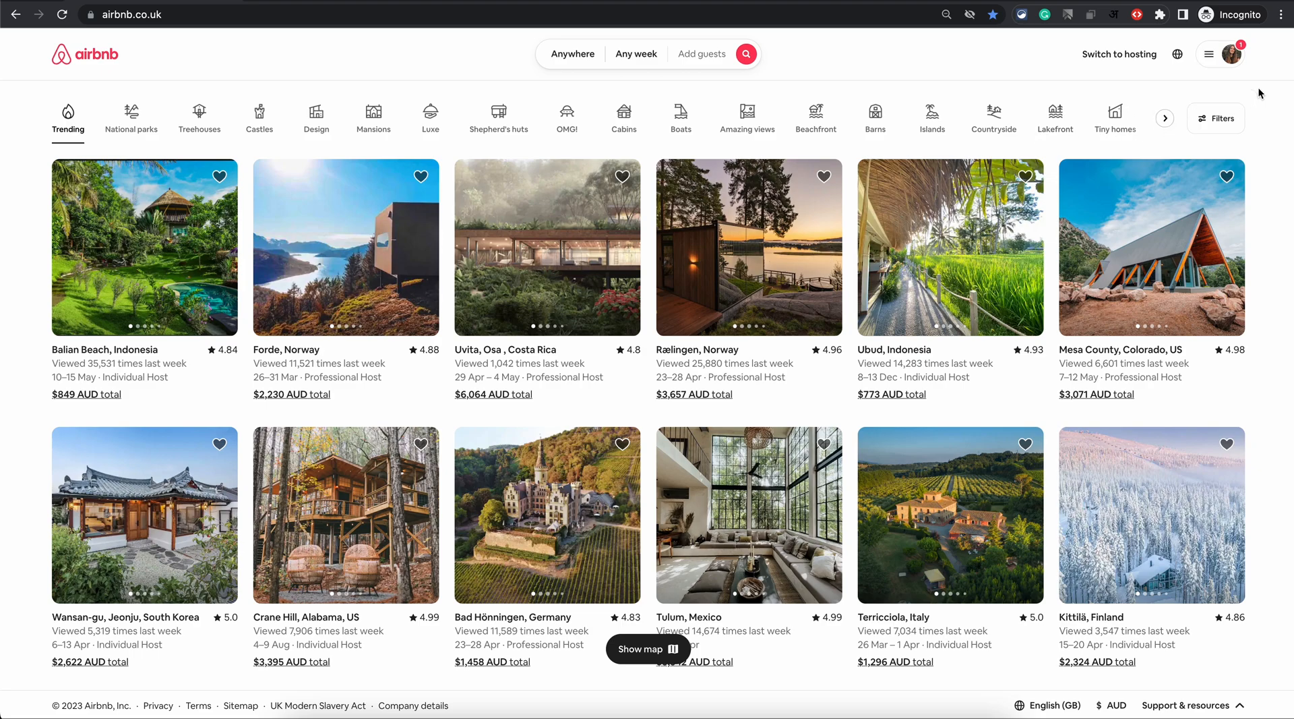
pyautogui.moveTo(1230, 54)
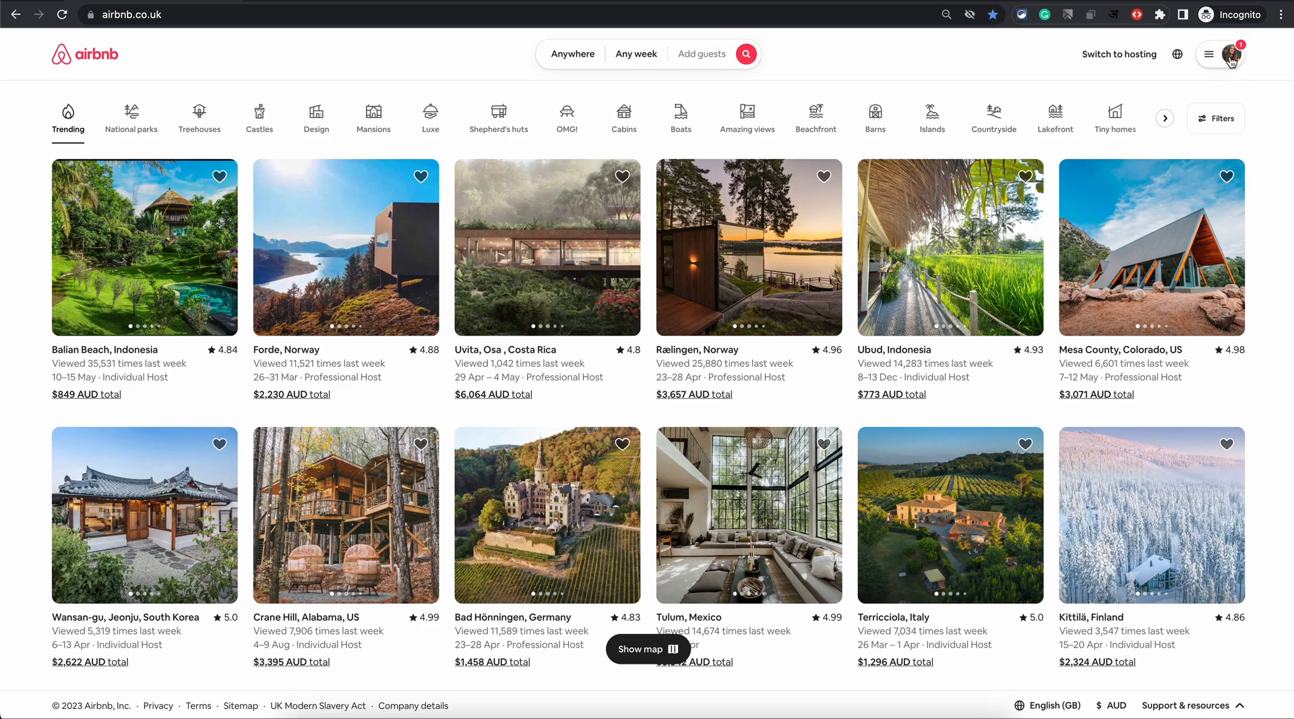
# - Open the account menu from the top-right profile button on the homepage
pyautogui.click(1209, 54)
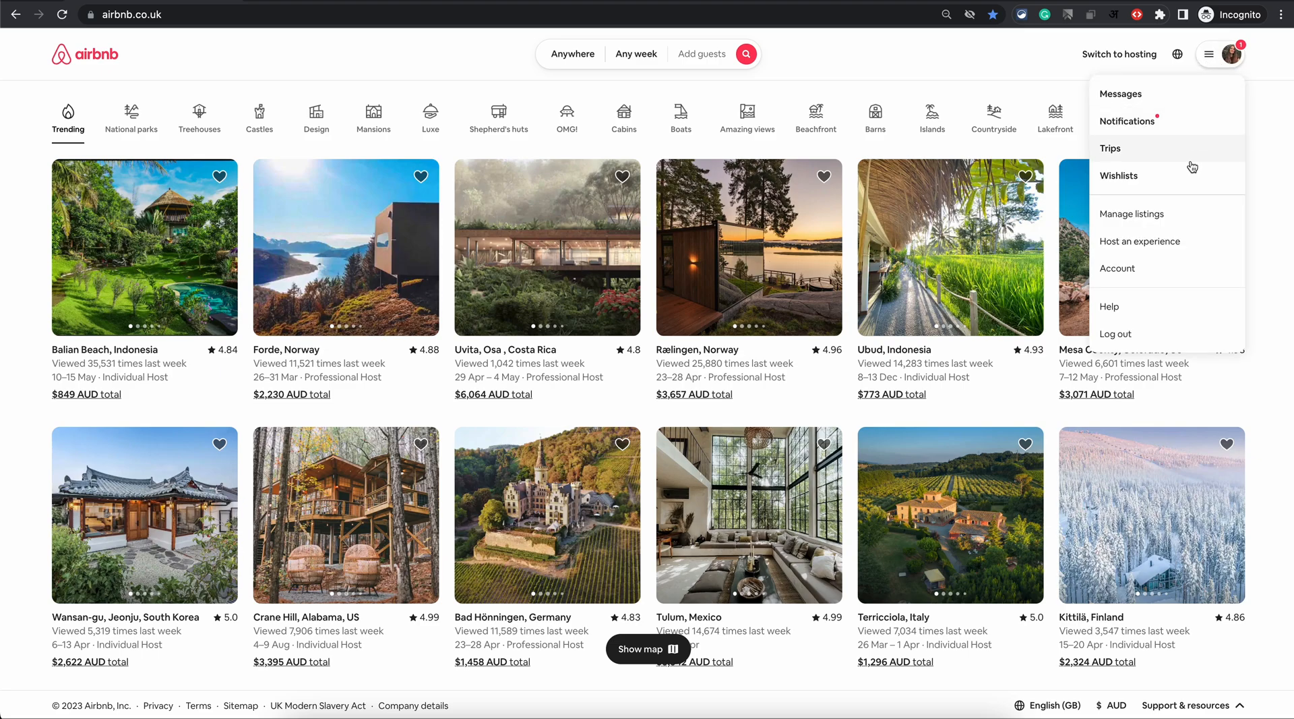
# - Go to the Personal info page with legal name, email, phone and address
pyautogui.click(1117, 269)
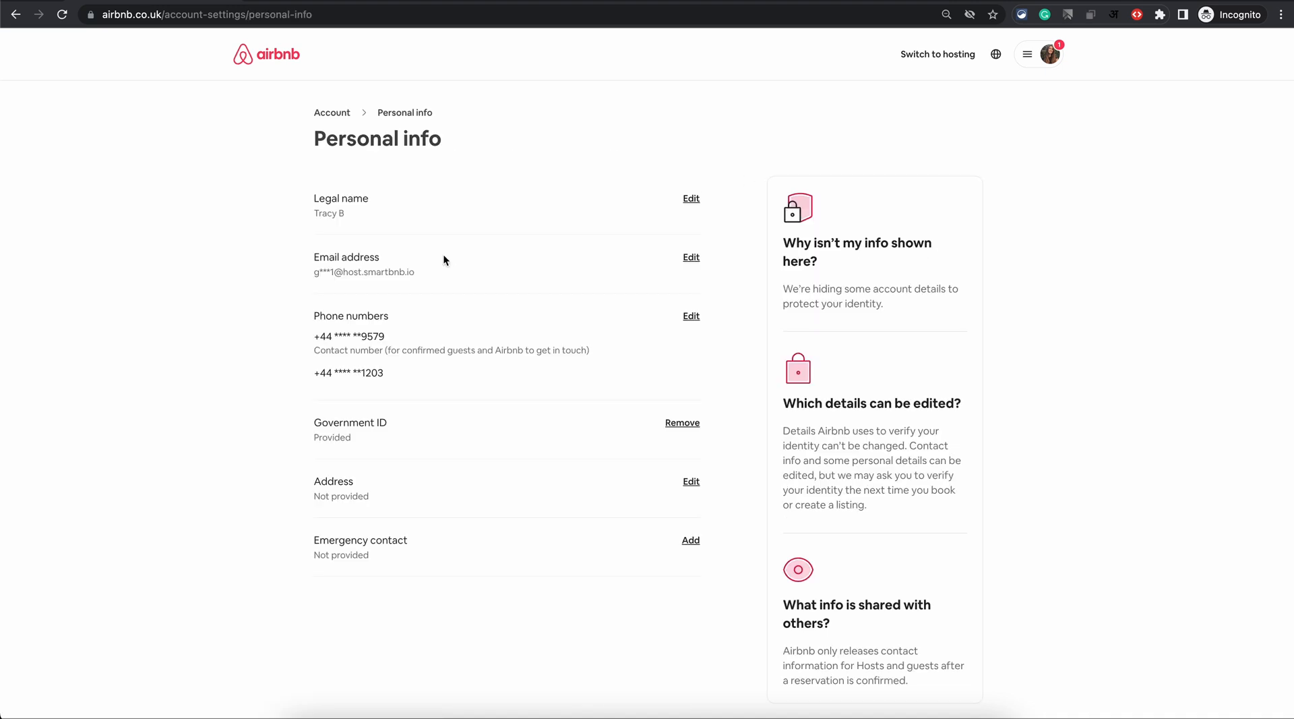
pyautogui.moveTo(418, 278)
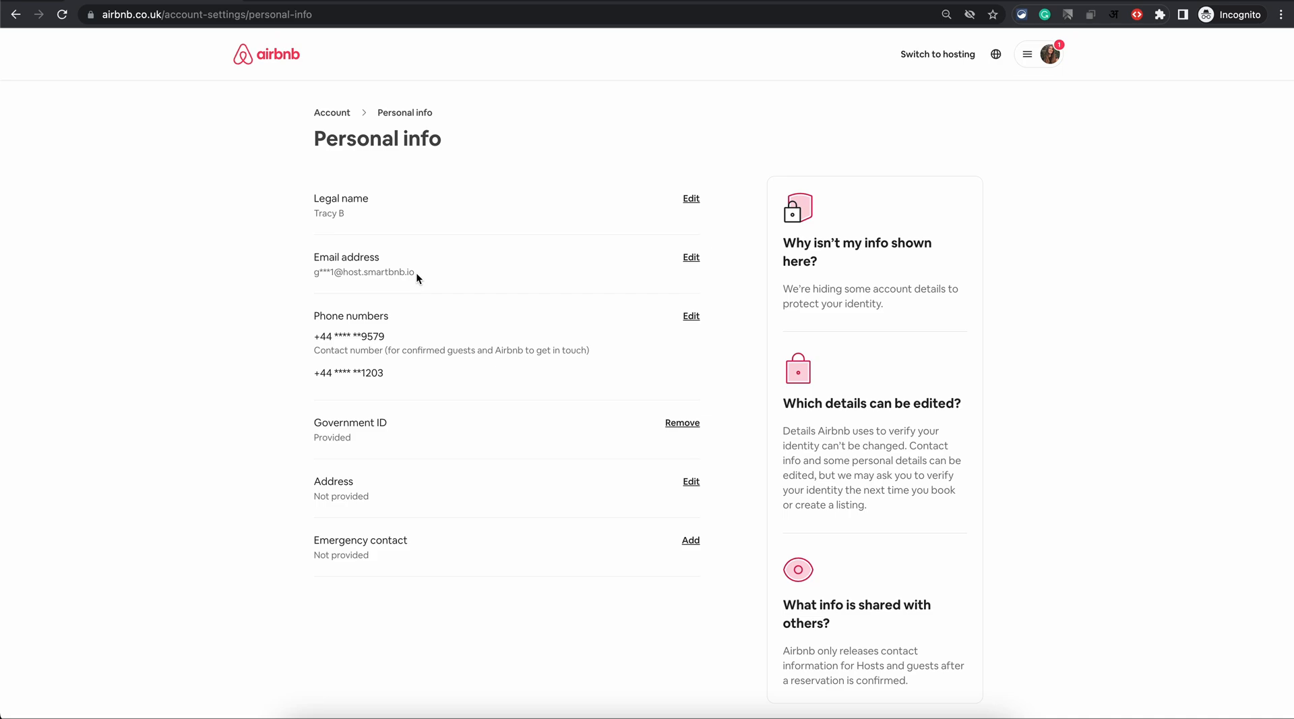
pyautogui.moveTo(437, 389)
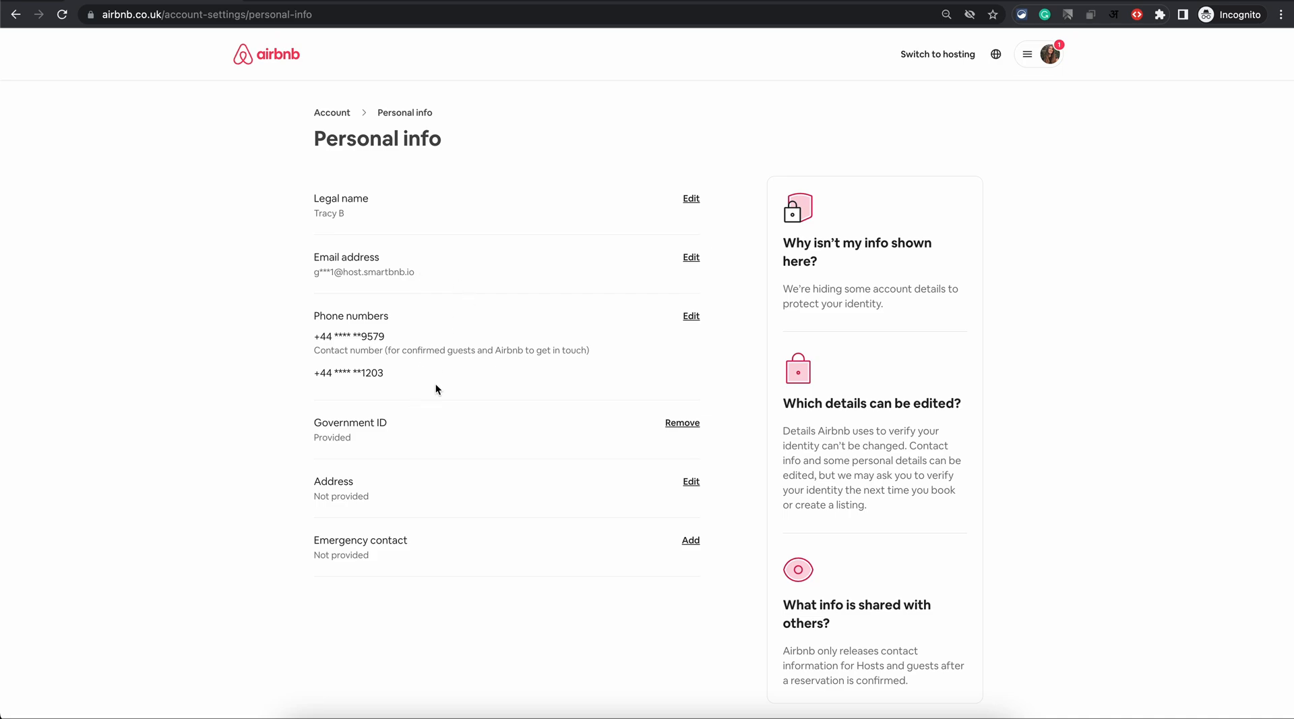
pyautogui.moveTo(660, 283)
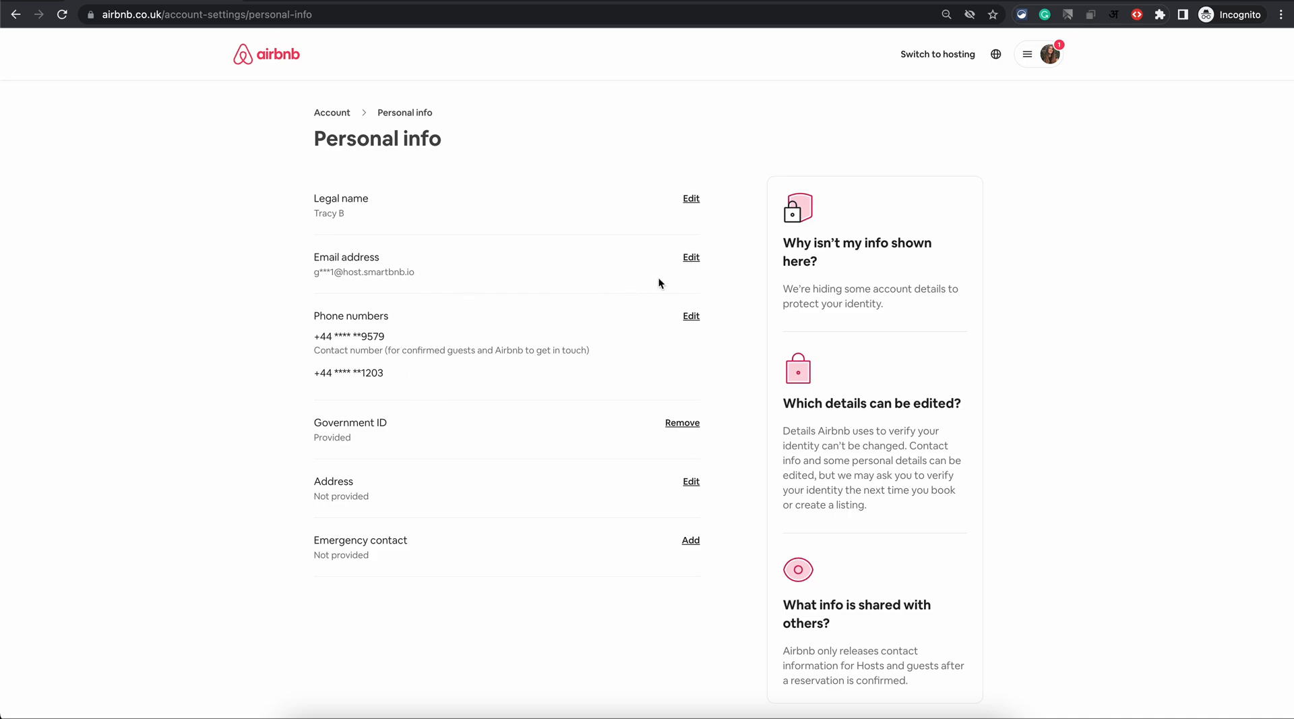
pyautogui.moveTo(692, 259)
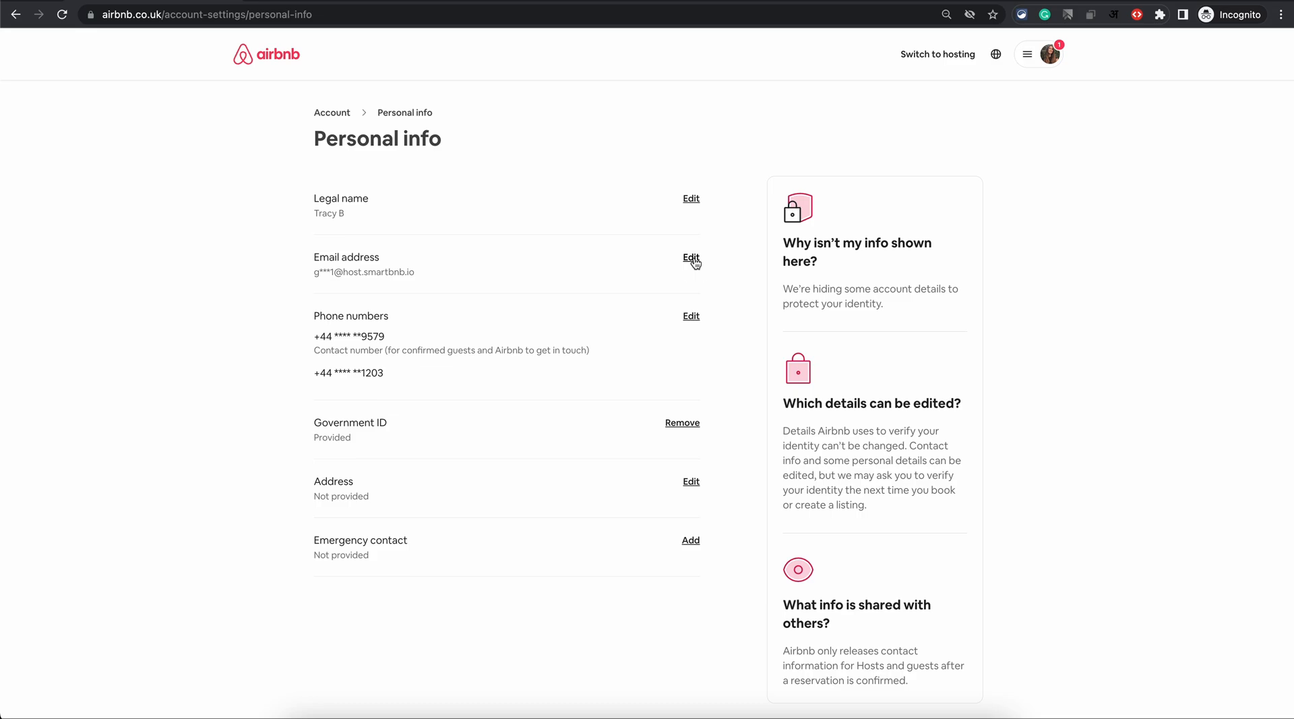
pyautogui.click(691, 257)
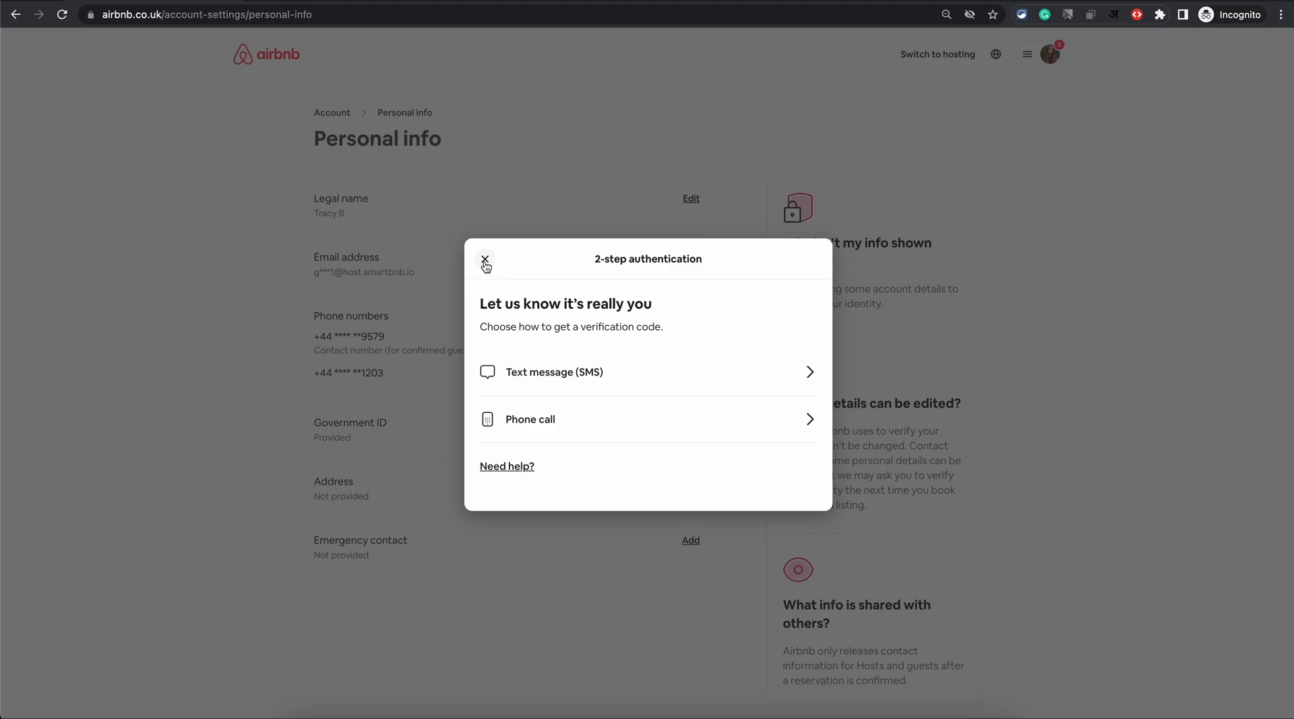
pyautogui.click(486, 260)
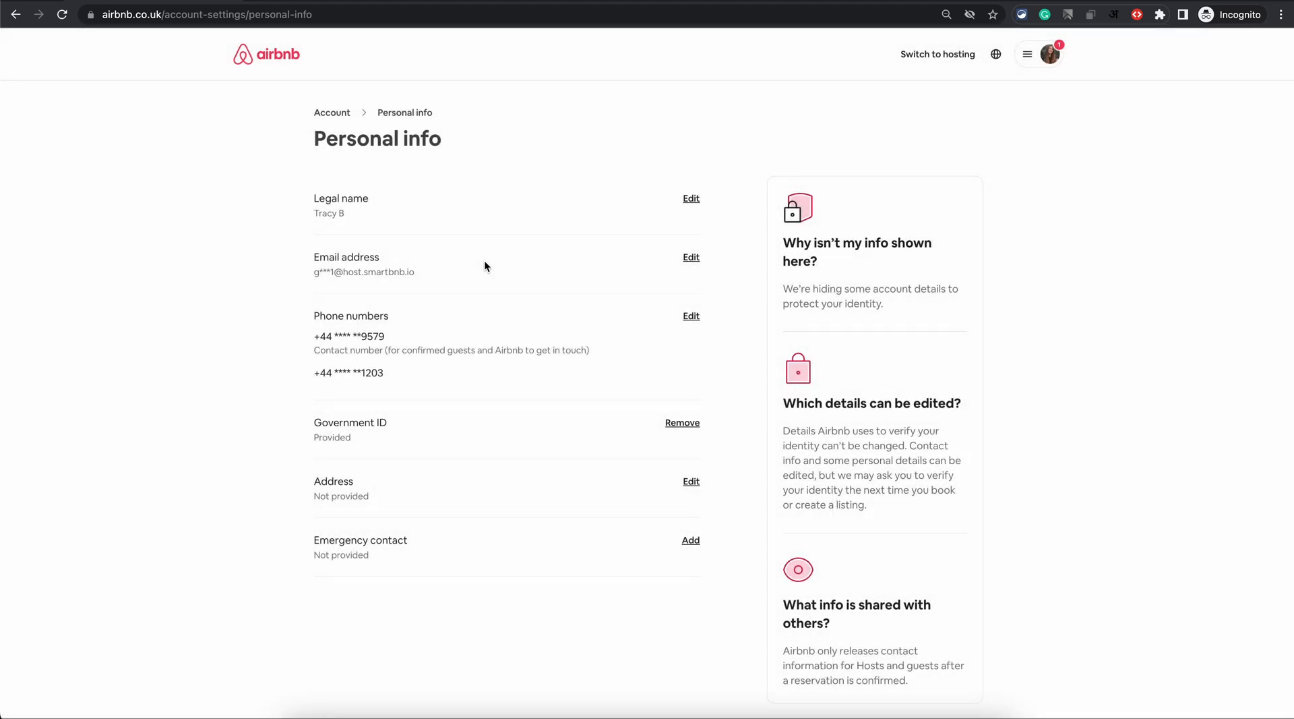